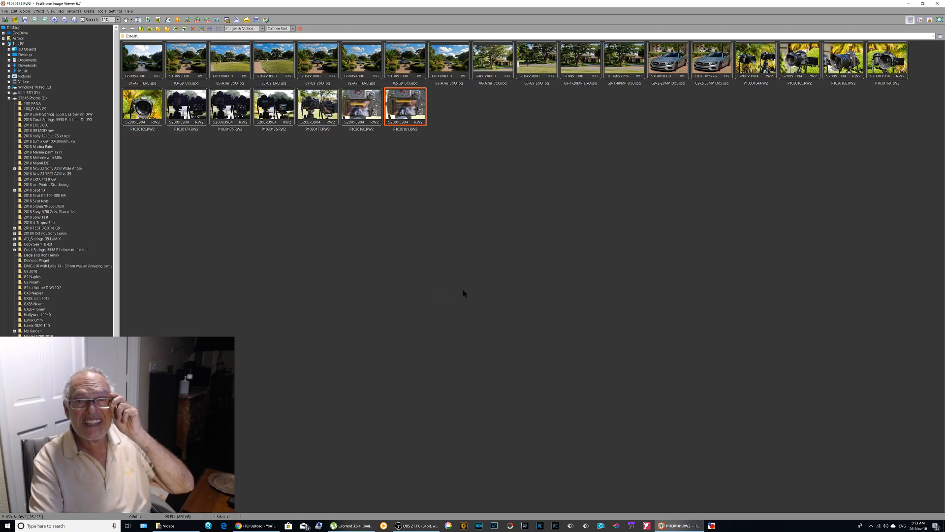
pyautogui.moveTo(456, 286)
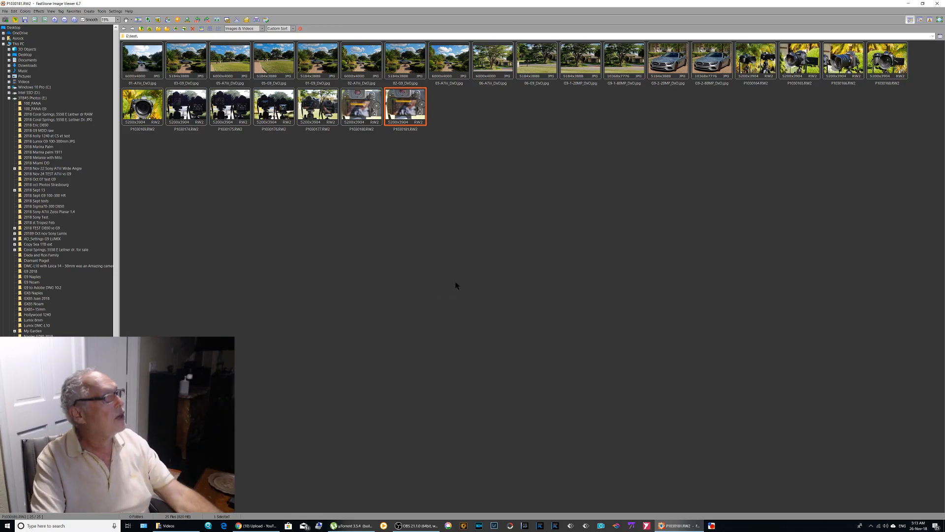
pyautogui.moveTo(142, 57)
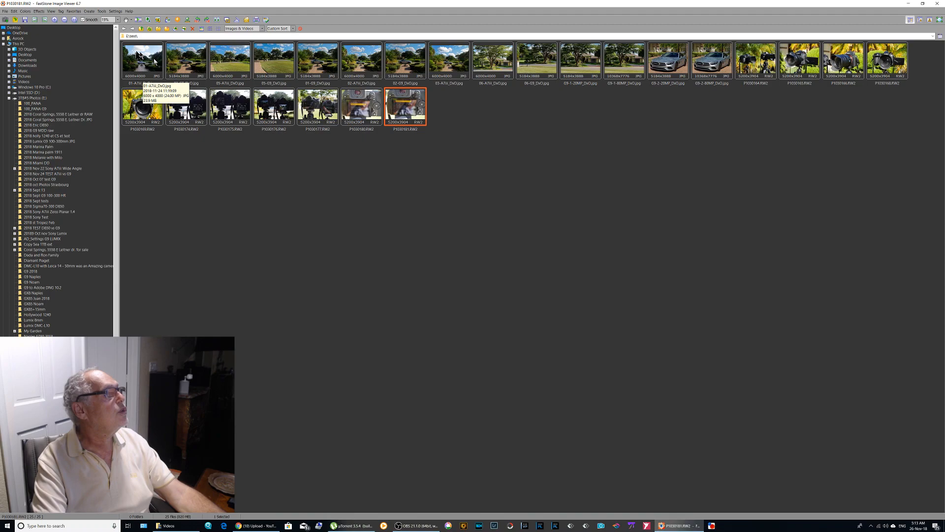
# - Select the first house photo (01-A7III_DxO.jpg) and add the second photo to the comparison set
pyautogui.click(140, 60)
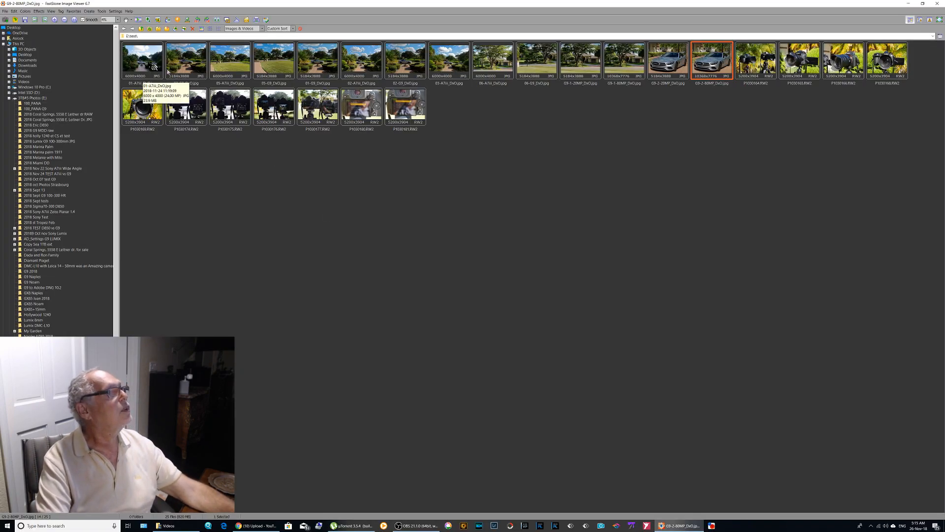
pyautogui.click(142, 60)
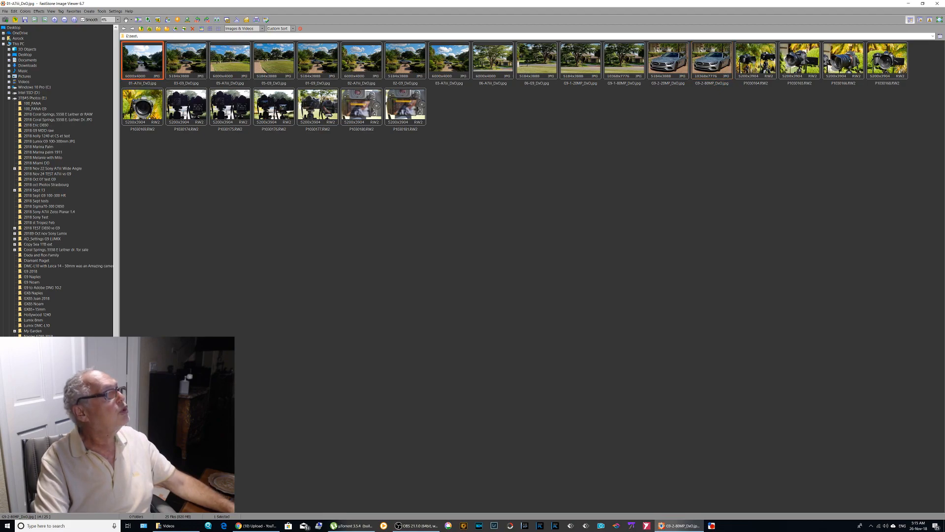
pyautogui.click(186, 60)
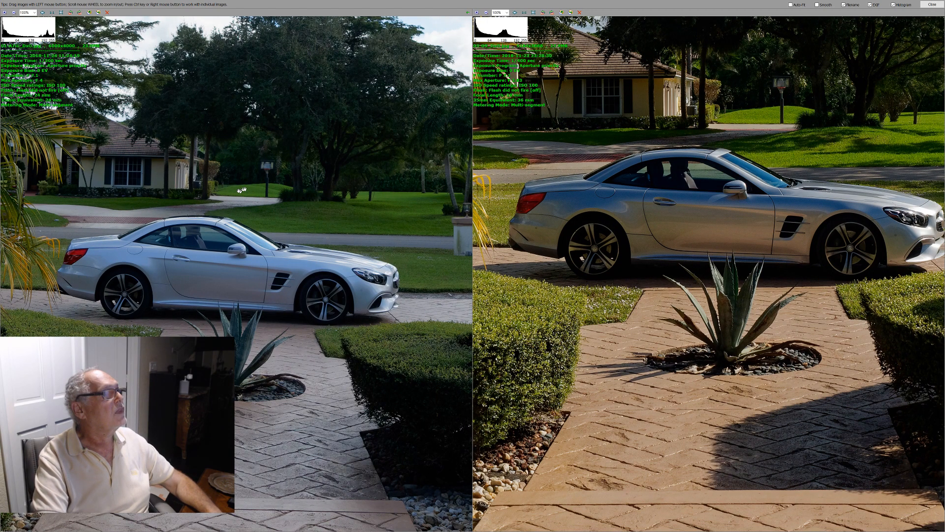
pyautogui.moveTo(361, 216)
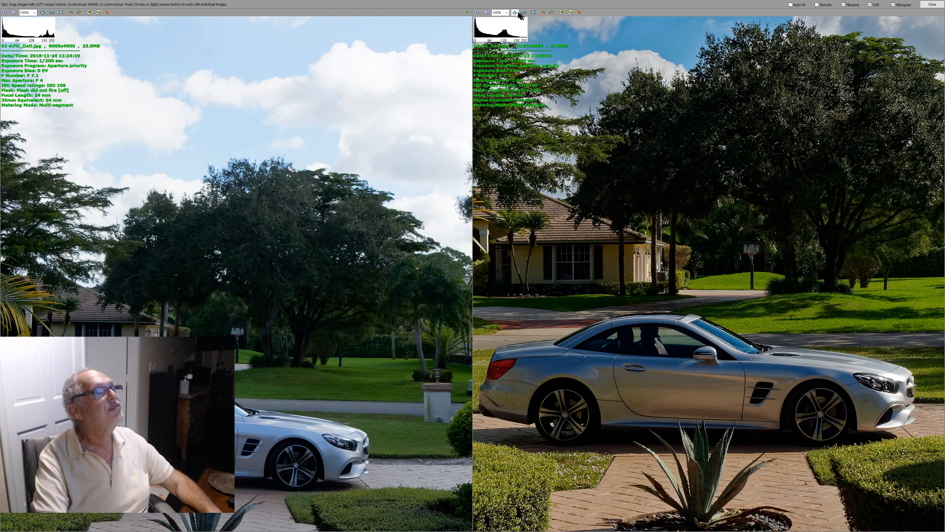
# - Close the 100% compare view of the first two house photos and return to the thumbnails
pyautogui.click(514, 12)
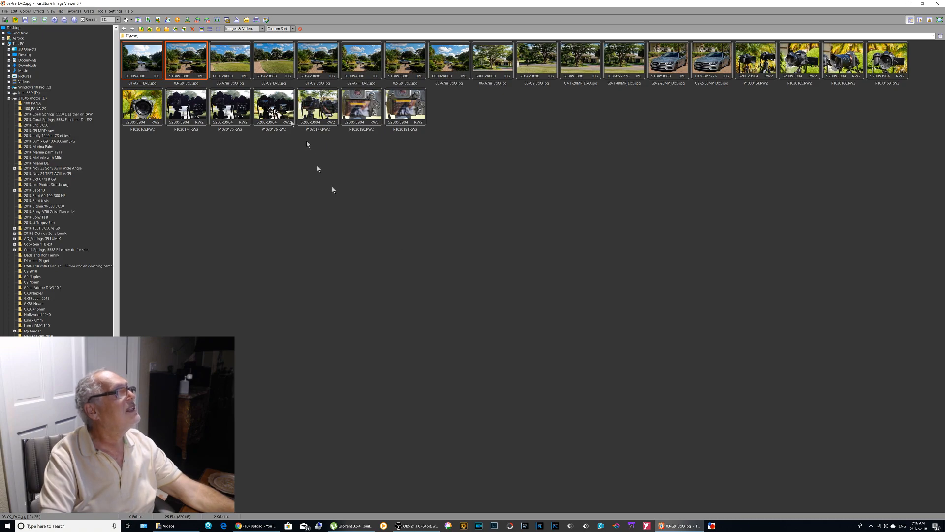
# - Select the third house photo and add the fourth to the selection
pyautogui.click(229, 60)
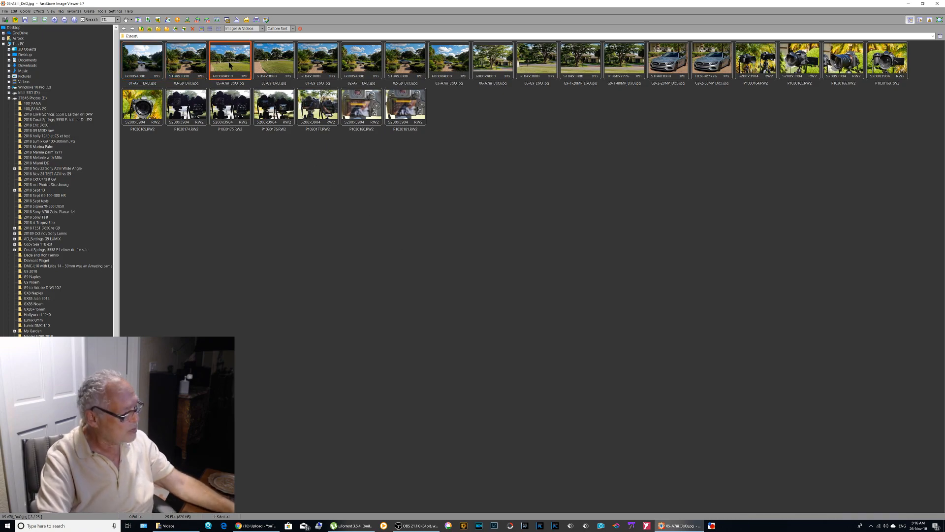
pyautogui.click(272, 60)
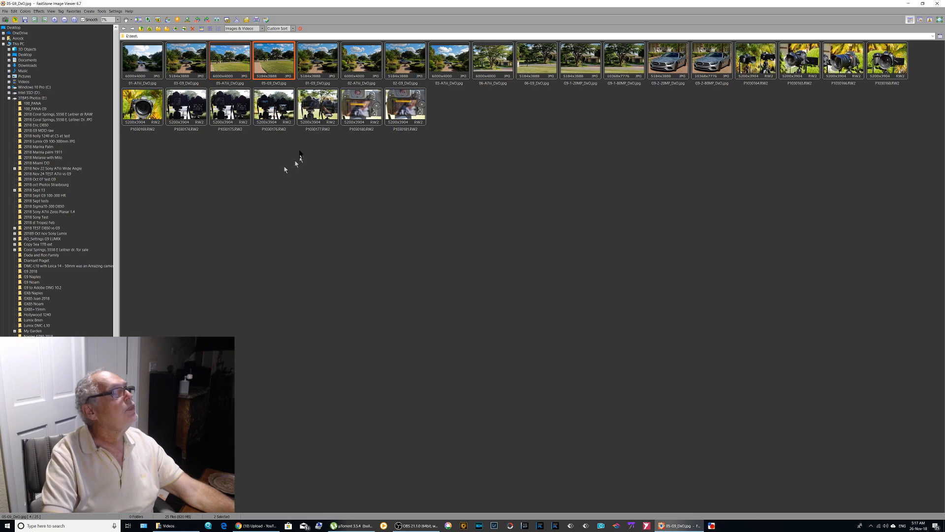
pyautogui.moveTo(318, 60)
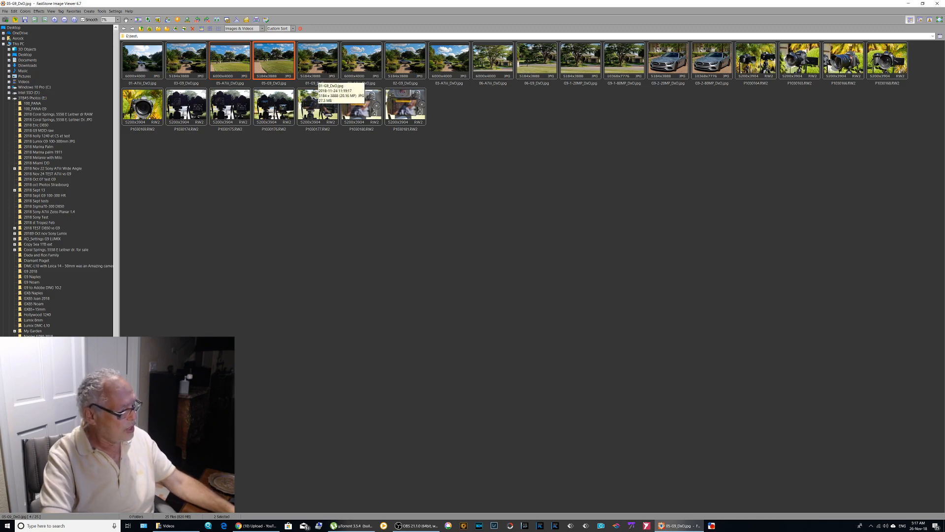
# - Select the fifth house-and-car photo and add the sixth to the selection
pyautogui.click(318, 60)
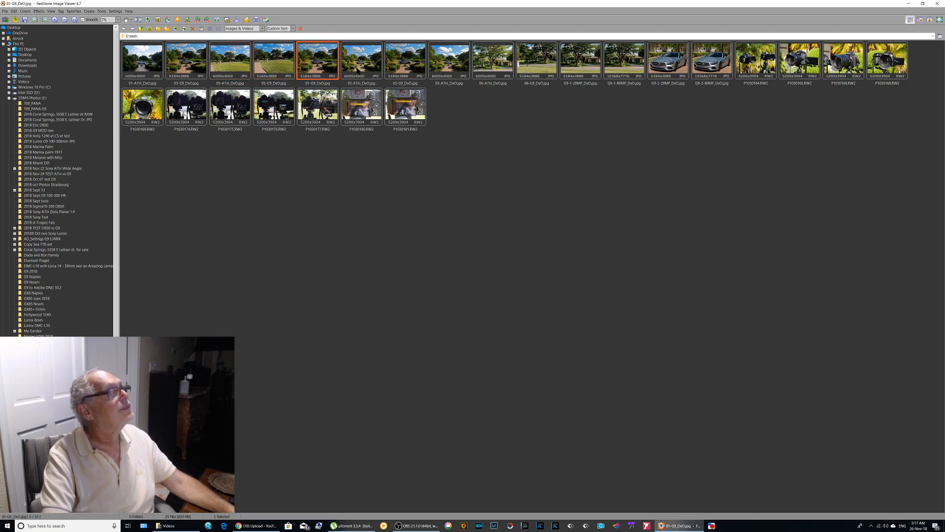
pyautogui.click(360, 60)
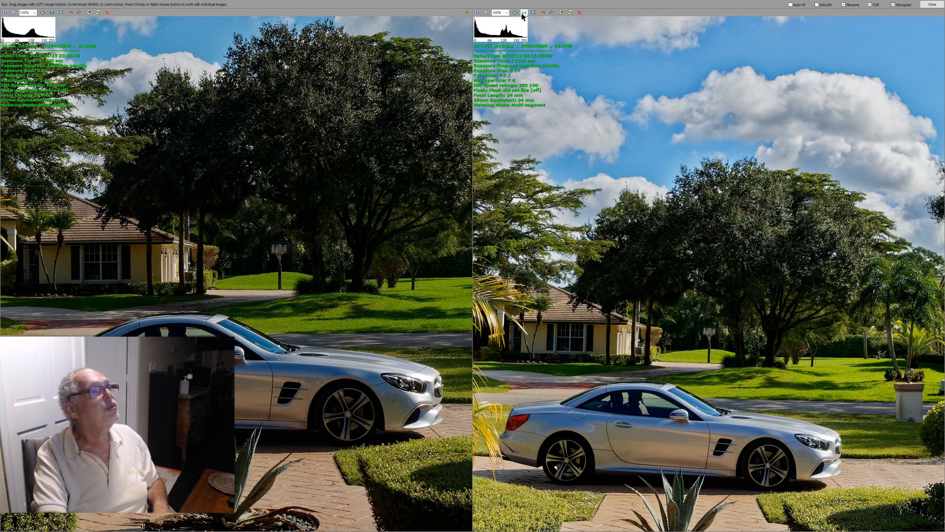
pyautogui.moveTo(524, 12)
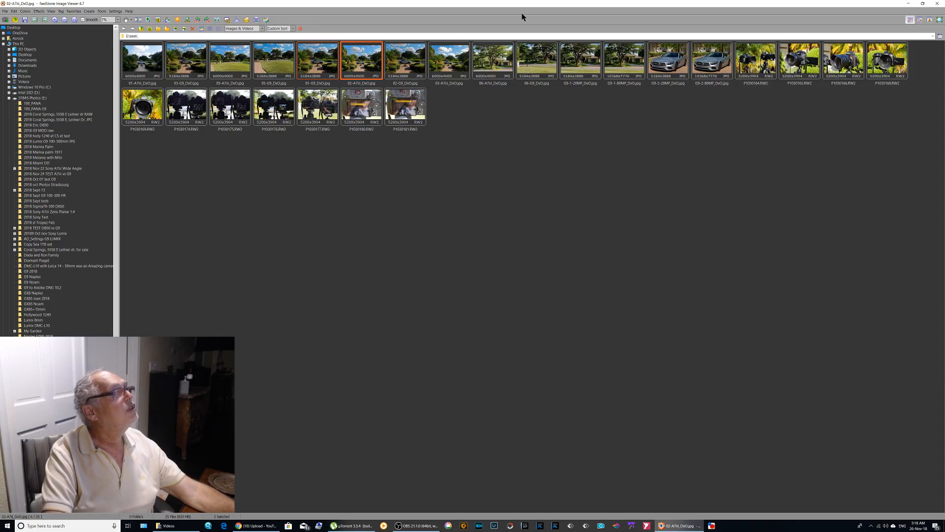
pyautogui.moveTo(406, 60)
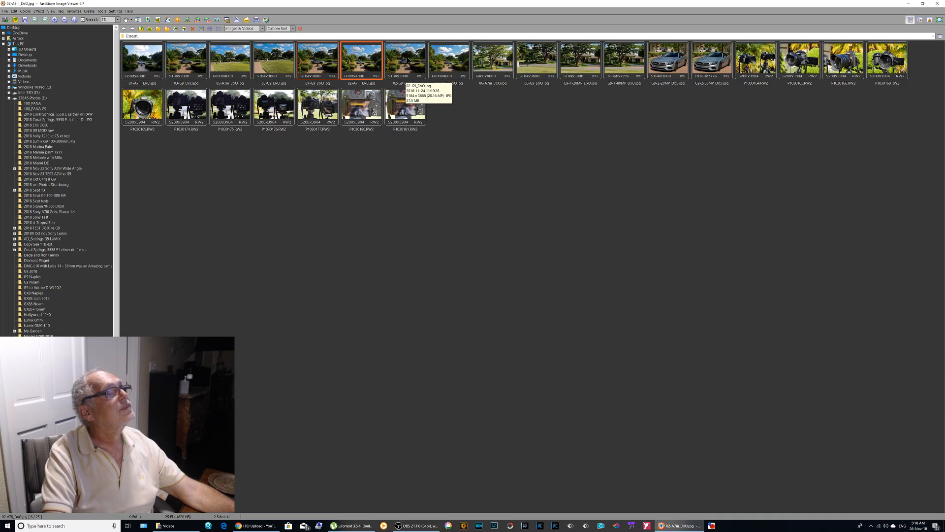
# - Select the G9 house shot and its neighbouring A7 III shot together as a pair
pyautogui.click(404, 60)
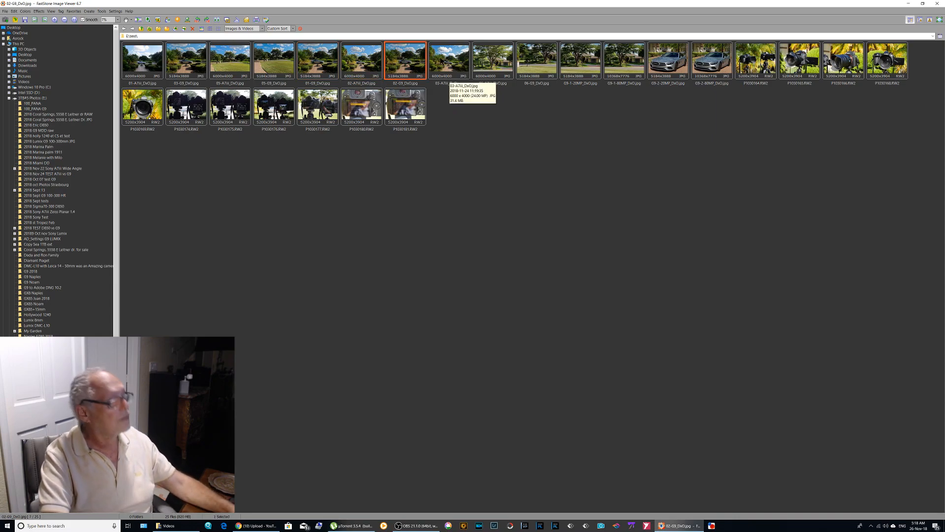
pyautogui.click(448, 60)
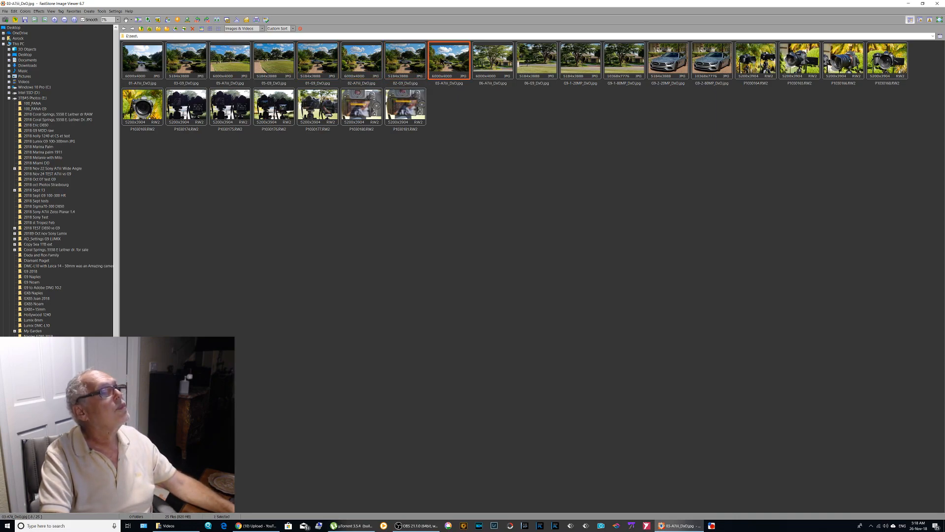
pyautogui.click(404, 60)
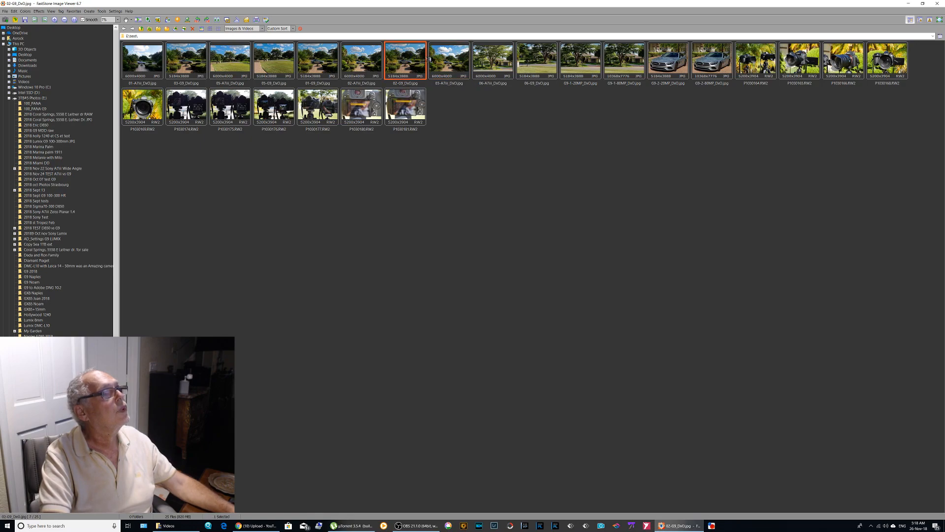
pyautogui.click(448, 61)
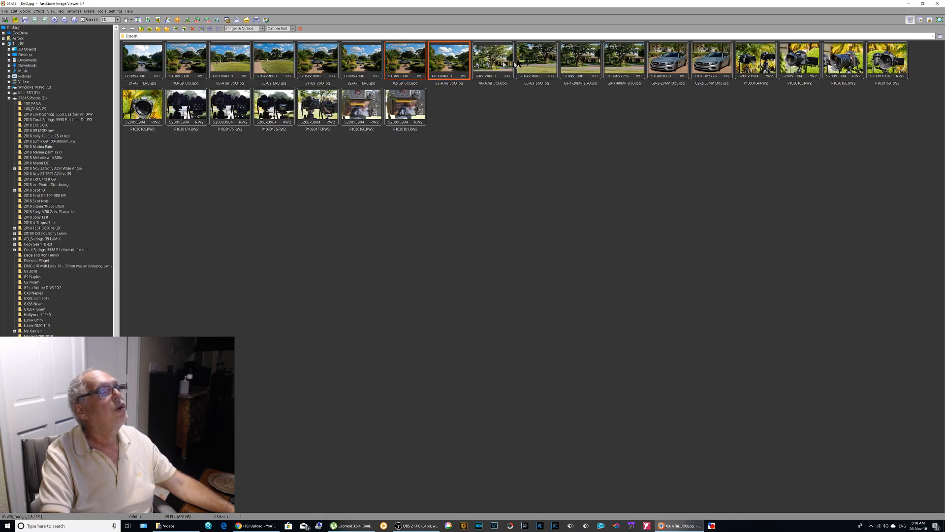
pyautogui.moveTo(493, 60)
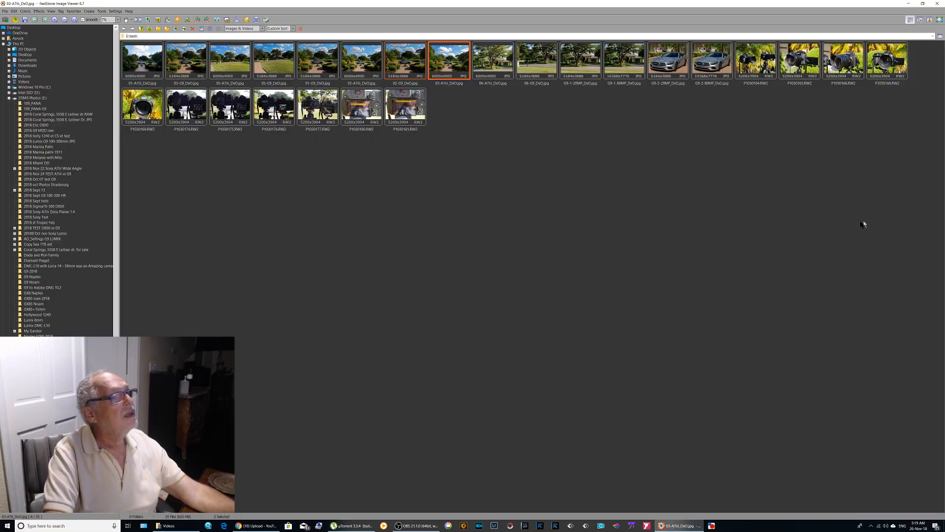
pyautogui.moveTo(566, 94)
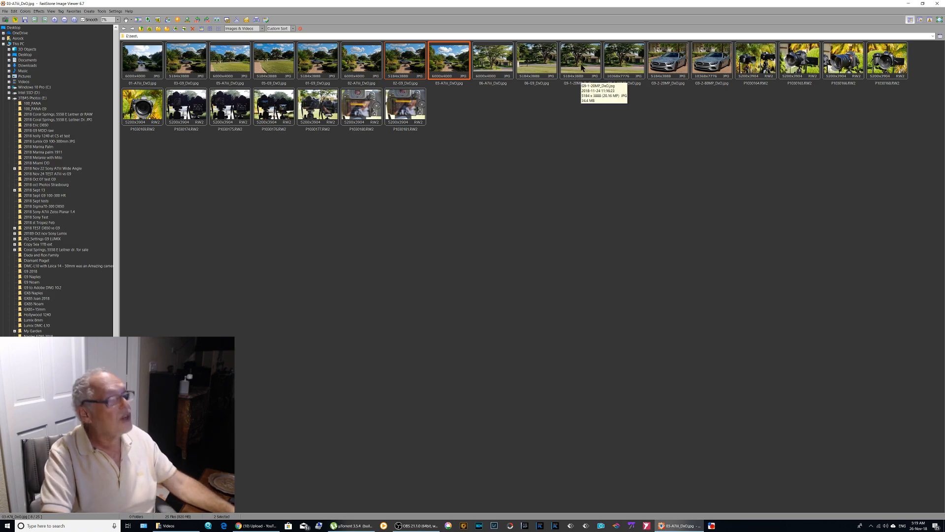
# - Select the 20MP house shot and add the 80MP high-resolution version beside it
pyautogui.click(580, 60)
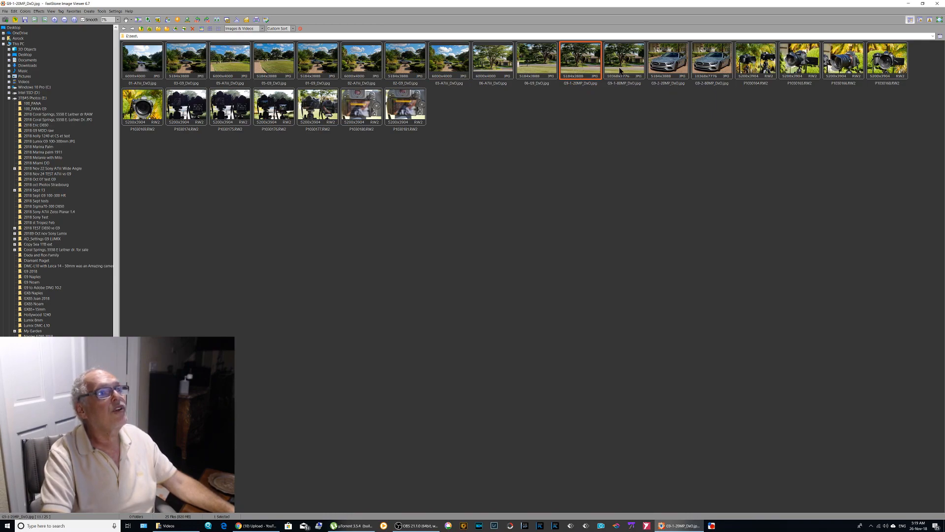
pyautogui.click(624, 60)
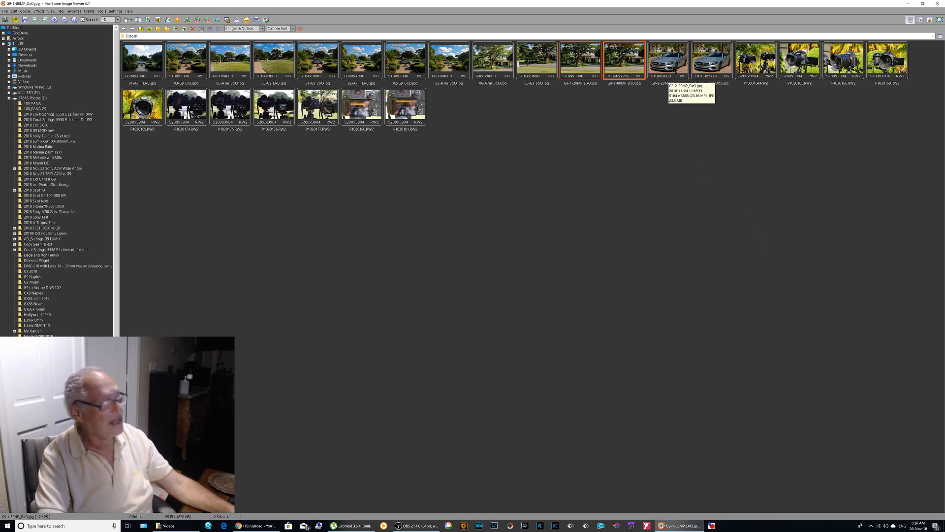
# - Select the 20MP and 80MP car photos, compare them at 100% around the grille, then close the compare view
pyautogui.click(667, 60)
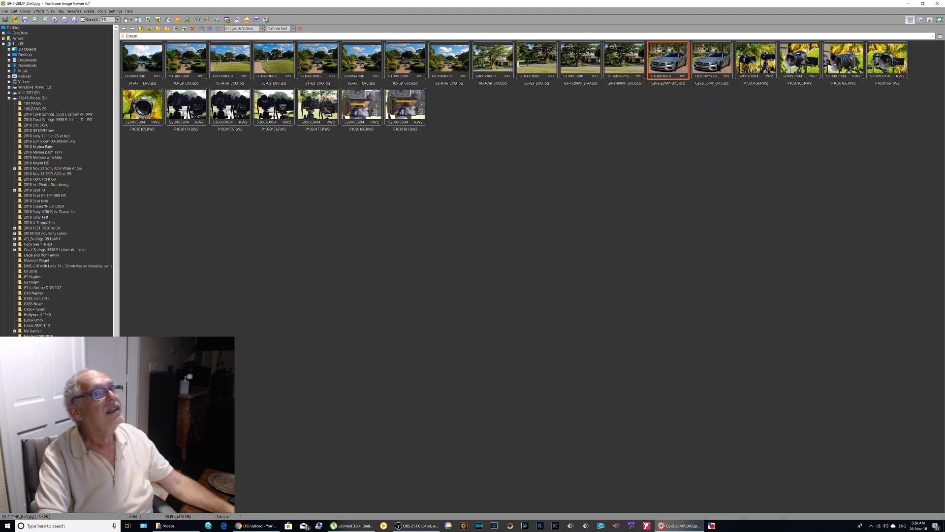
pyautogui.click(710, 60)
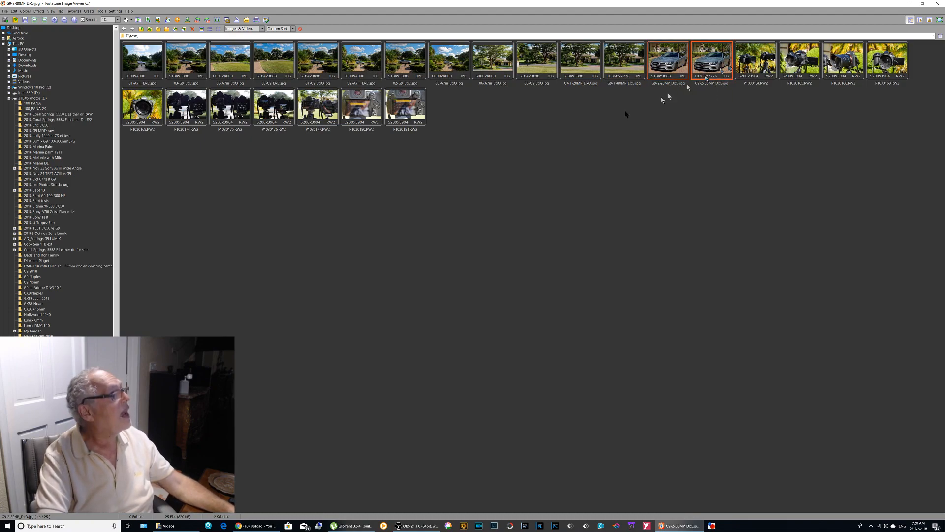
pyautogui.moveTo(443, 144)
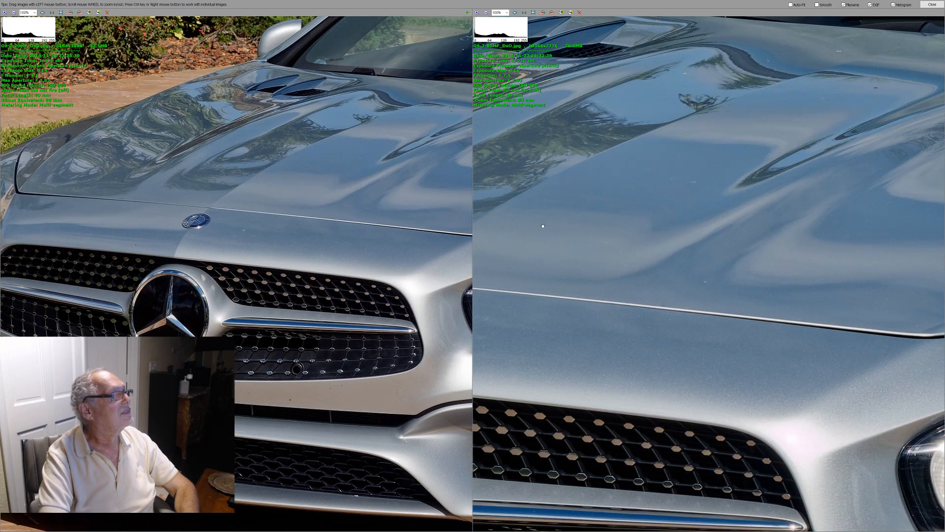
pyautogui.moveTo(577, 413)
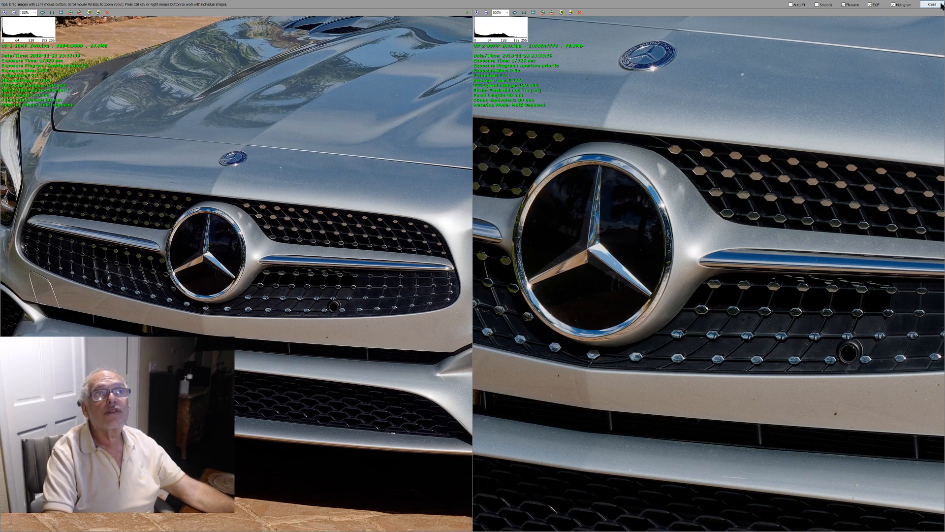
pyautogui.click(939, 4)
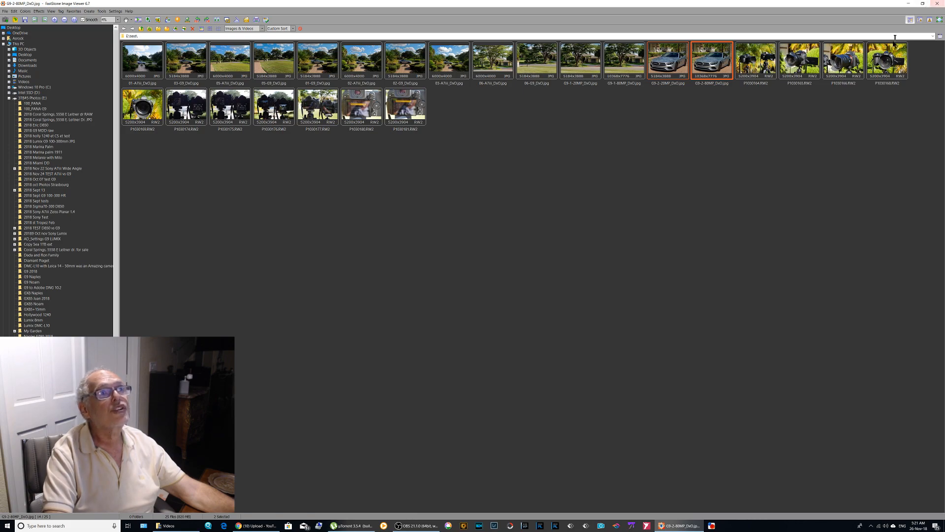